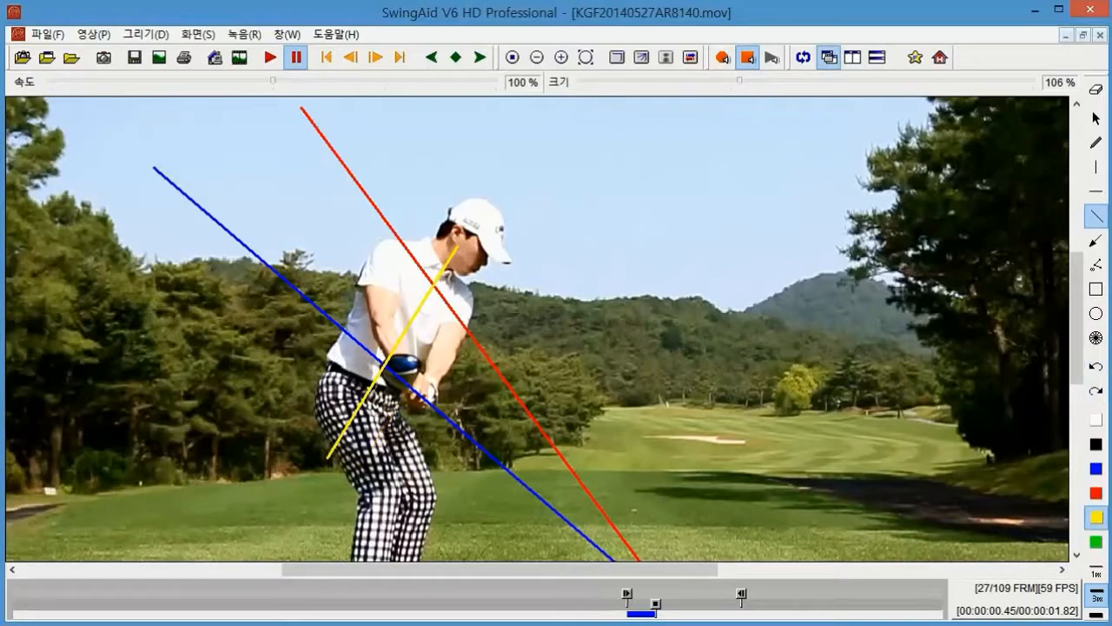
- Advance the video to frame 48, the top of the backswing, fitted to the window
click(586, 56)
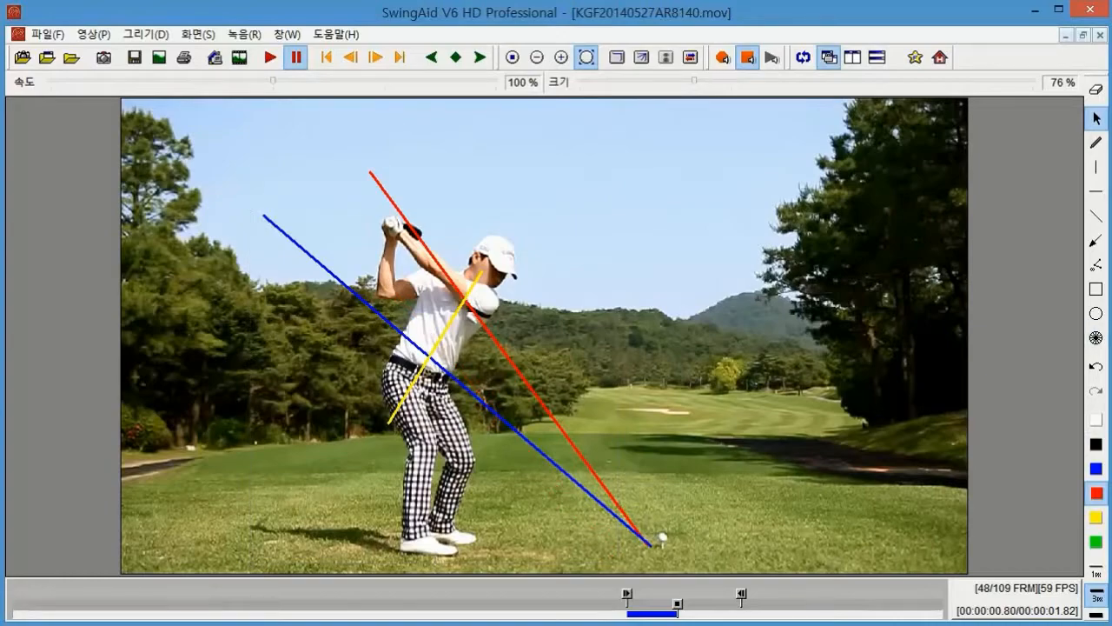
- Circle the hands in red at the swing top and advance to frame 64
click(1095, 313)
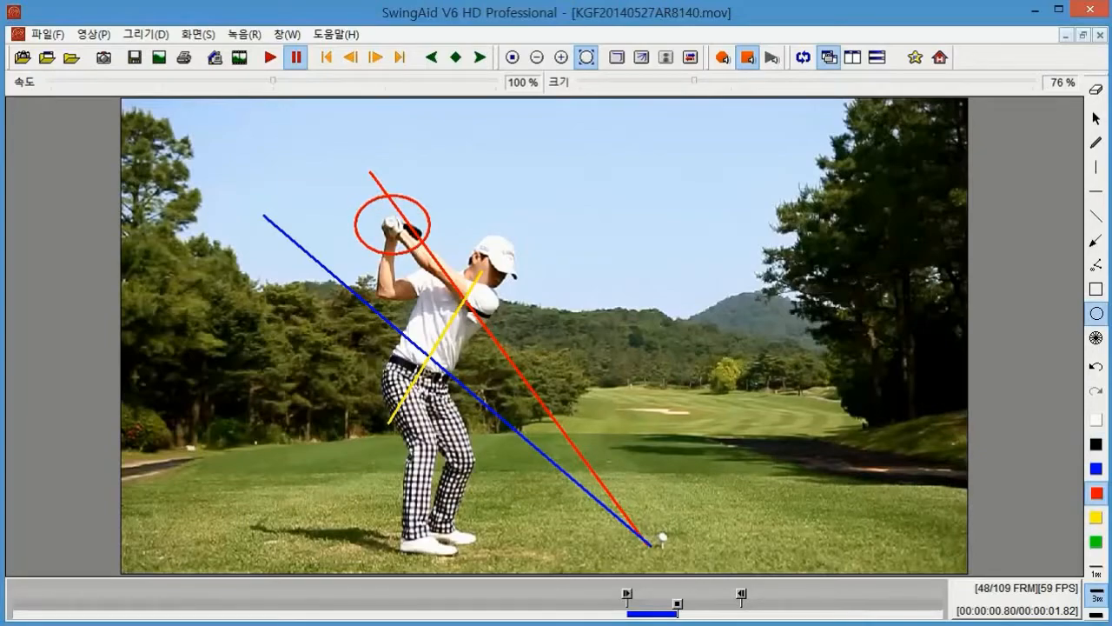
click(375, 56)
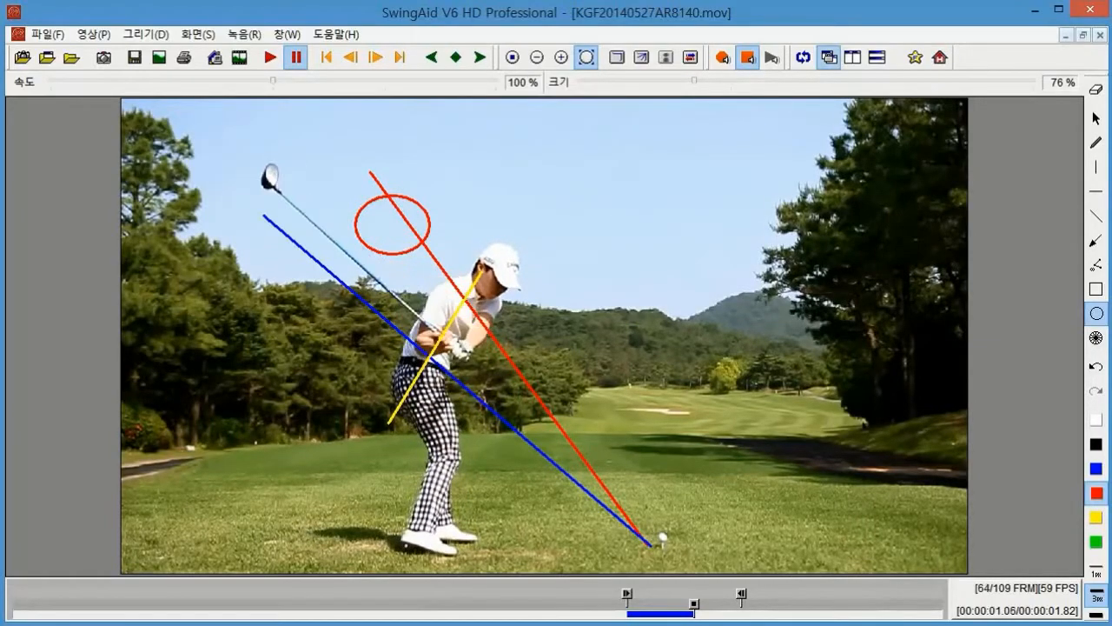
- Adjust the frame and draw a second blue line parallel to the first, reaching frame 78
click(376, 57)
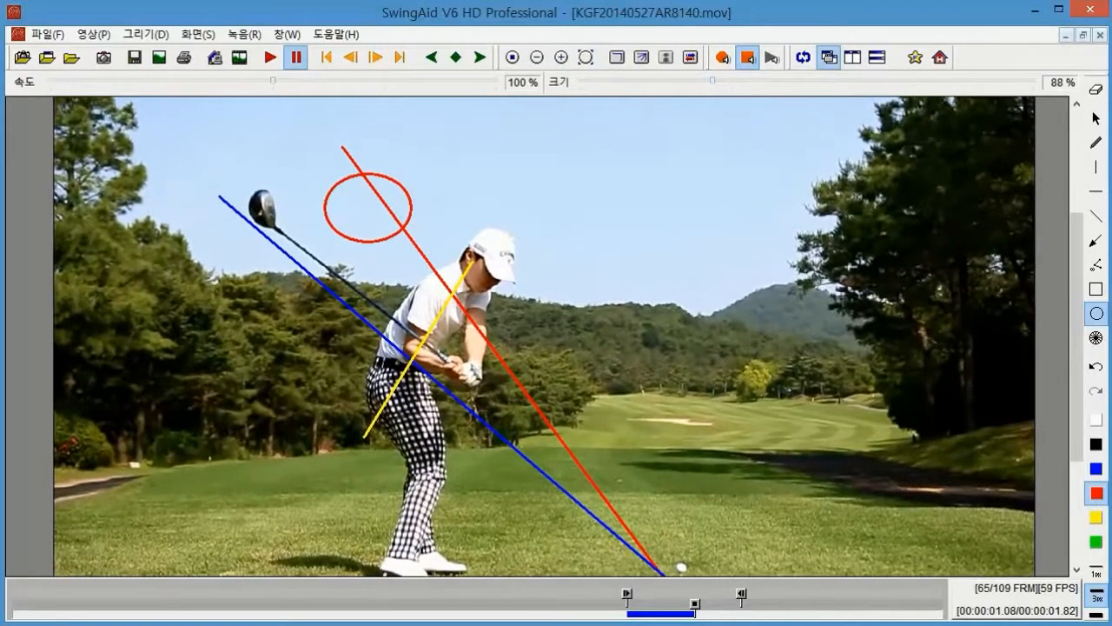
click(348, 57)
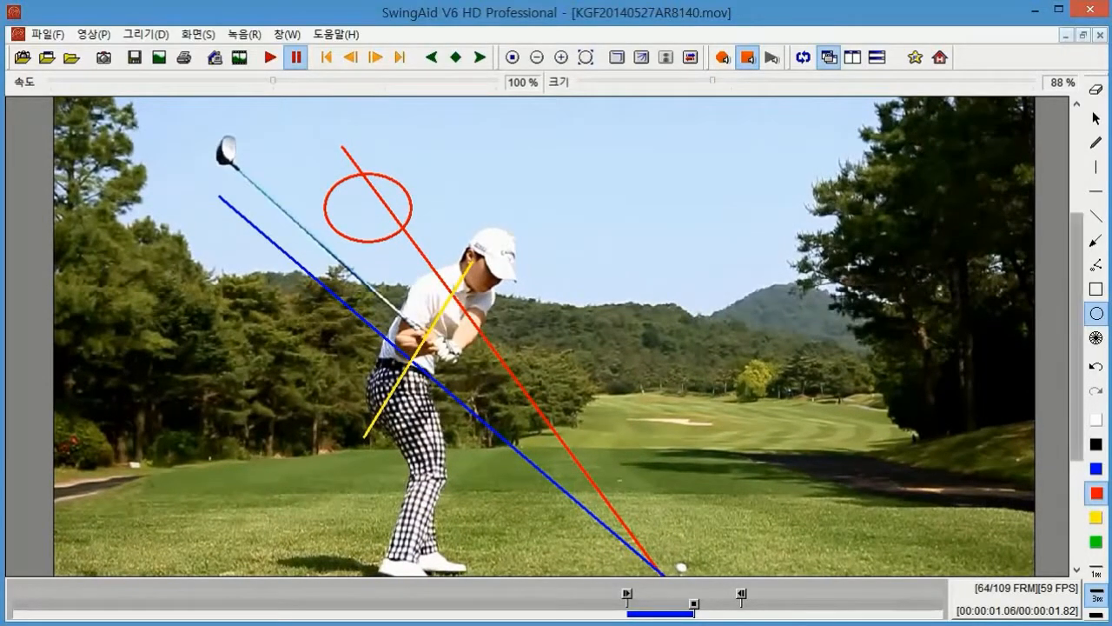
click(1095, 215)
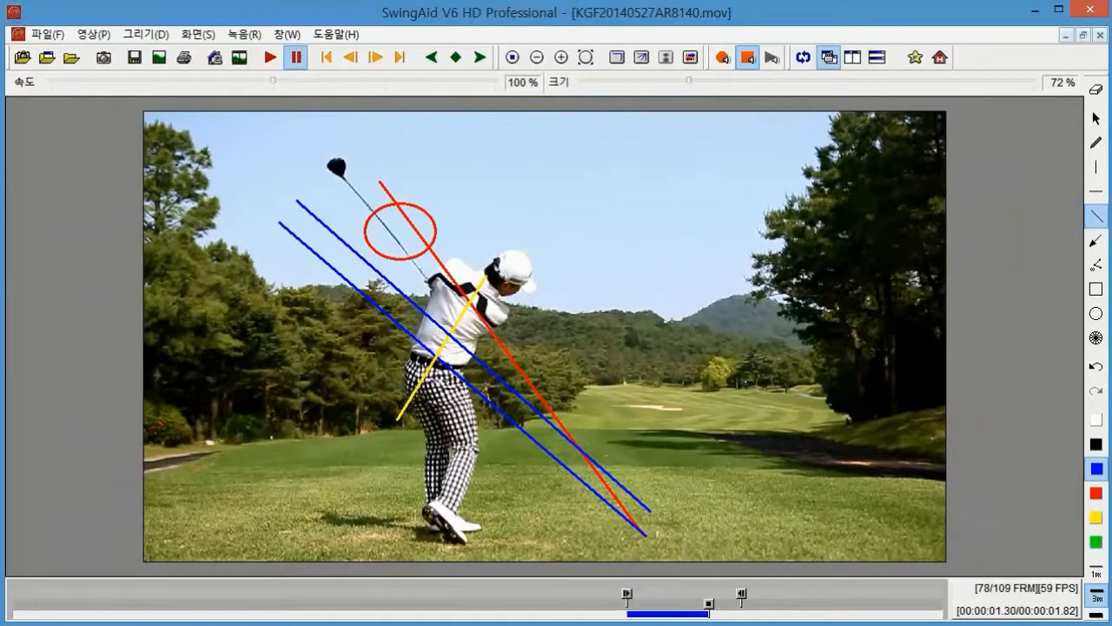
- Draw a second red line through the circle parallel to the first, then advance to frame 95
click(376, 56)
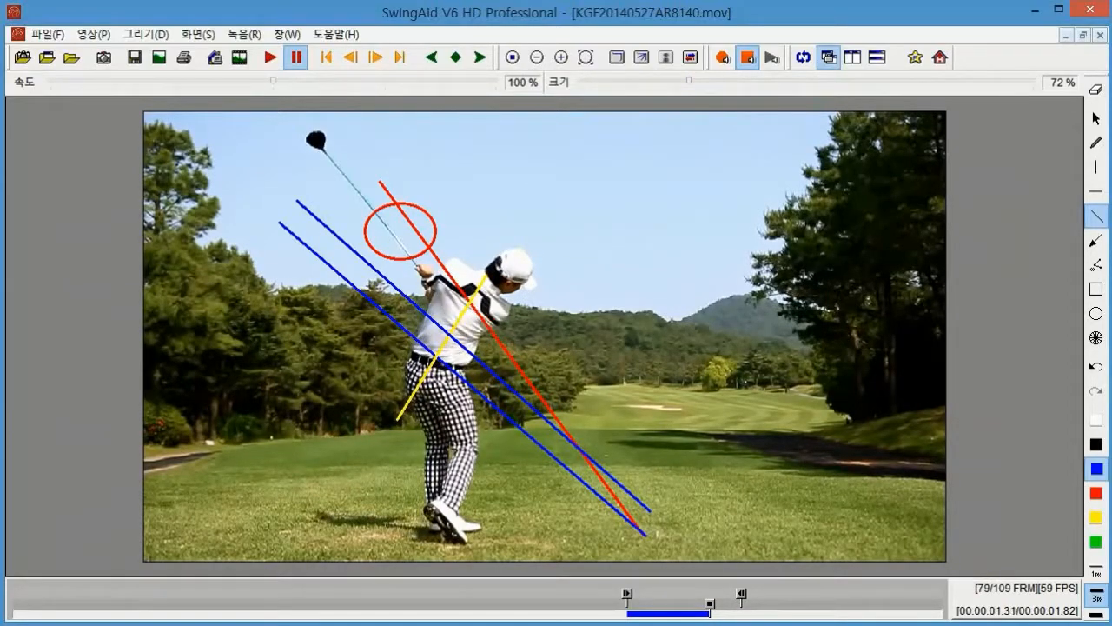
click(349, 57)
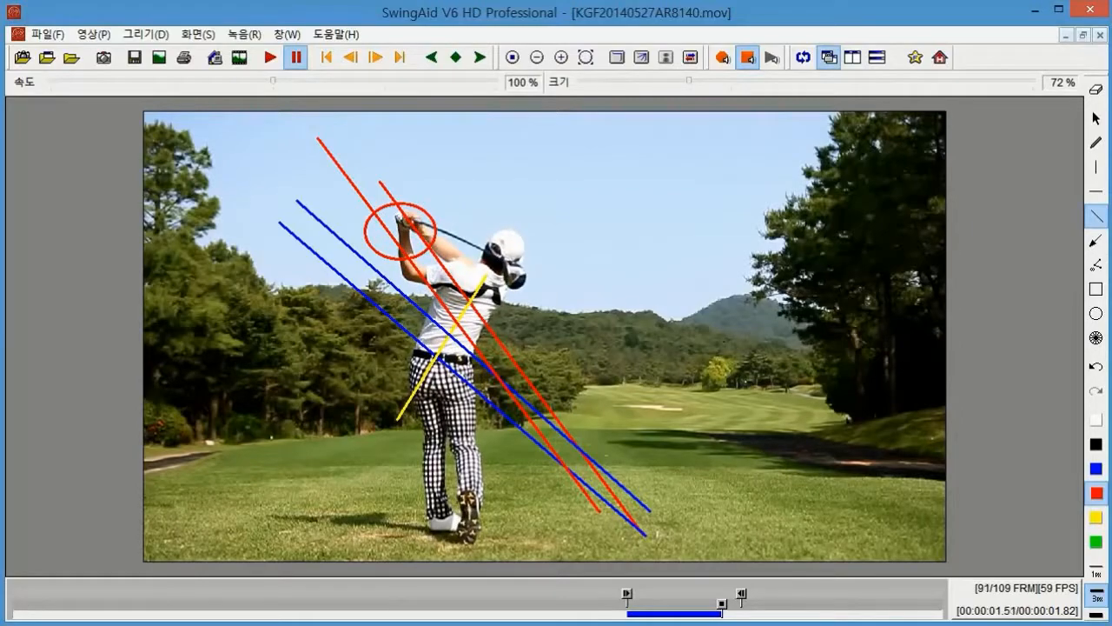
click(376, 56)
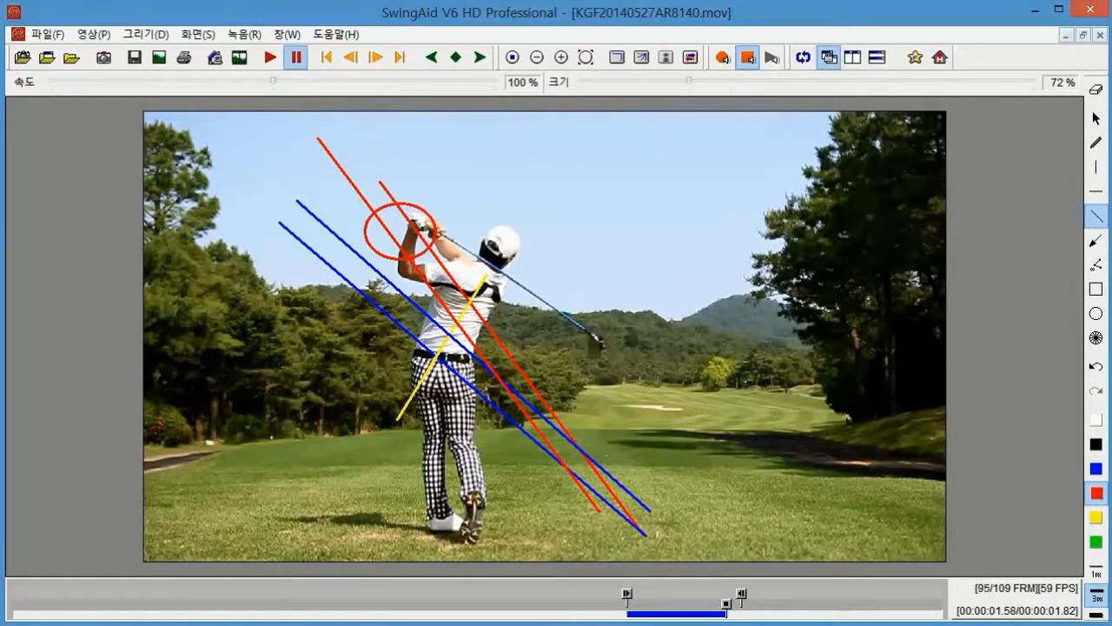